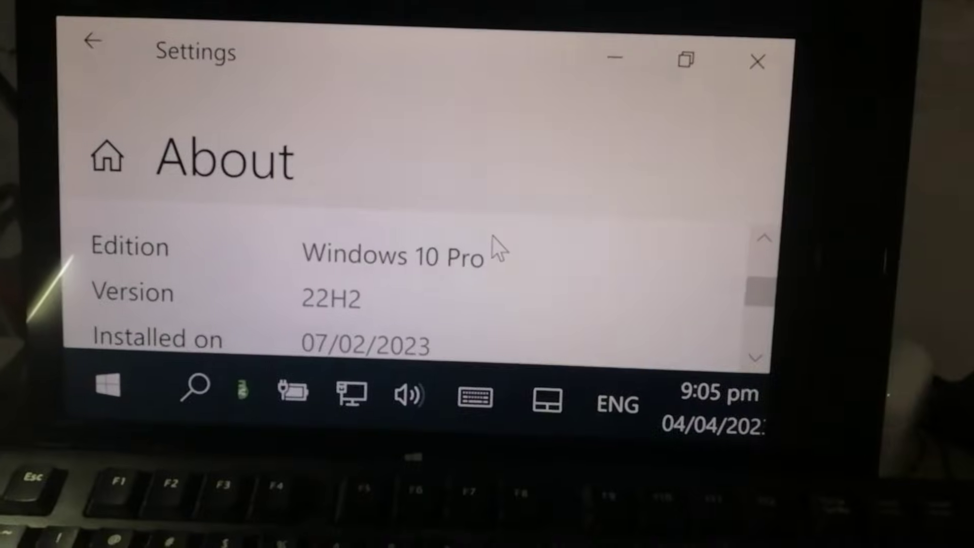
# Step: Right-click the empty desktop to show the context menu with the Graphics Properties entry
pyautogui.scroll(-3)
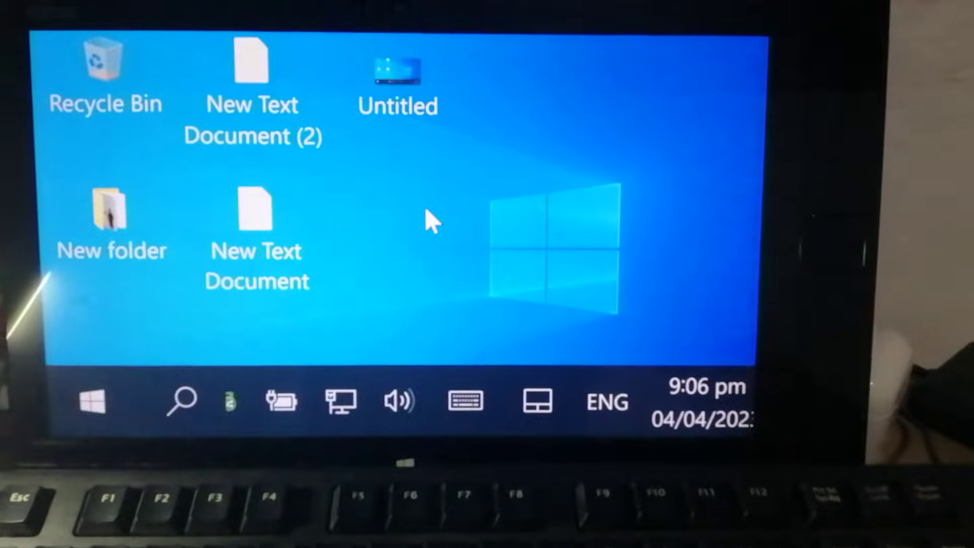
pyautogui.rightClick(431, 225)
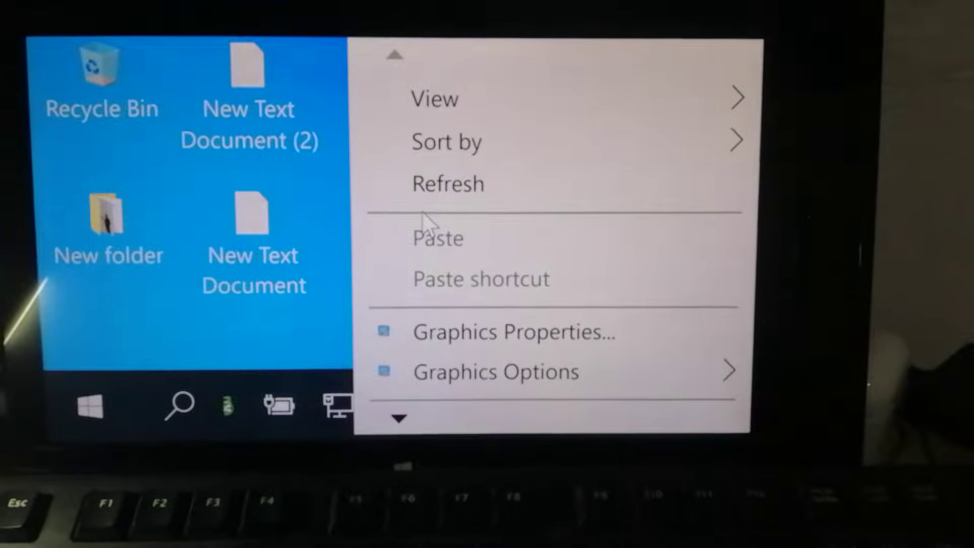